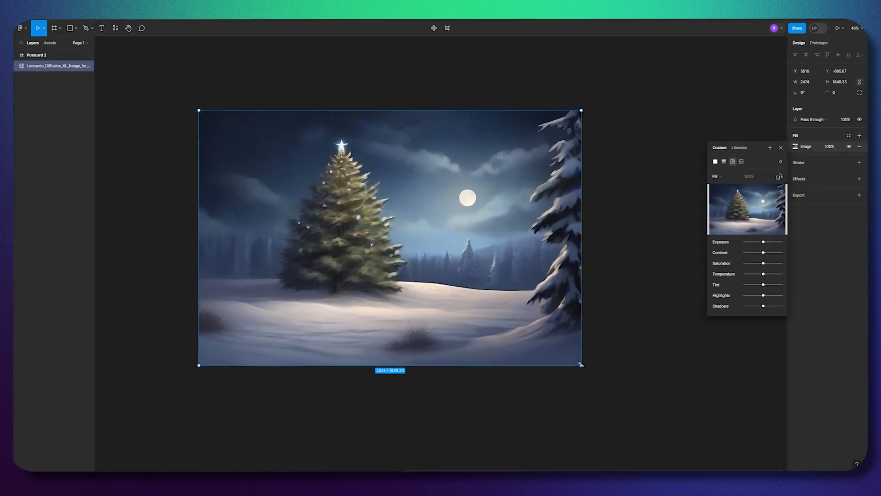
# Close the image fill adjustments panel for the Christmas tree image.
pyautogui.click(610, 176)
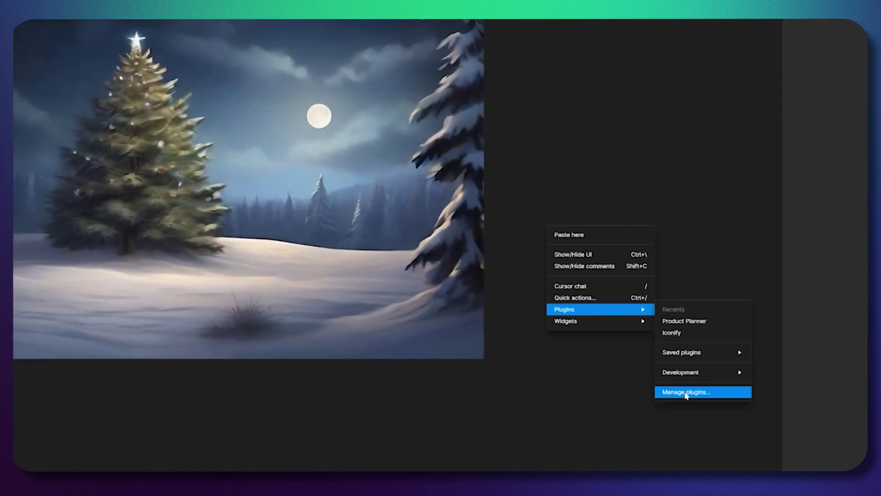
# Search community plugins for 'ph' and run the Photopea plugin from its page.
pyautogui.click(686, 392)
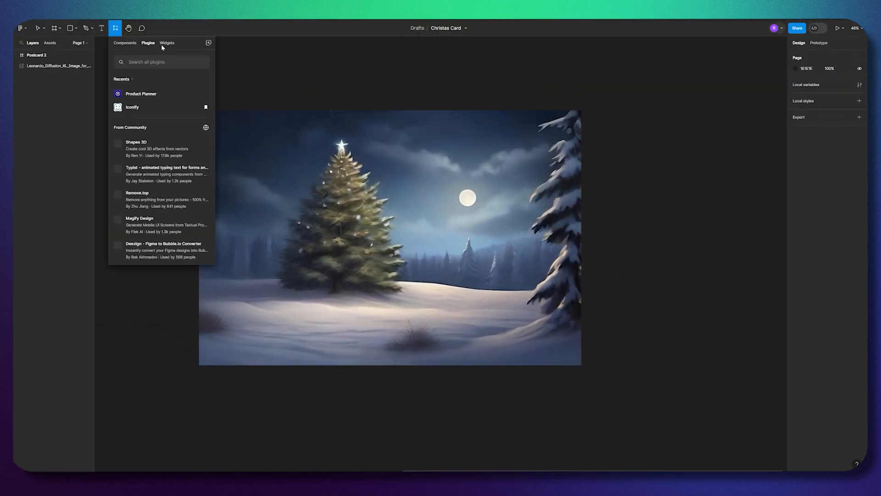
pyautogui.write('photo')
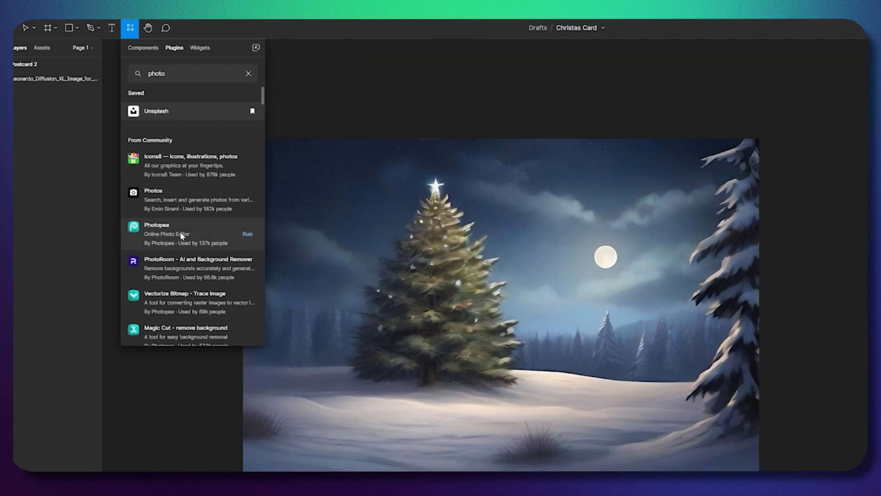
pyautogui.click(156, 233)
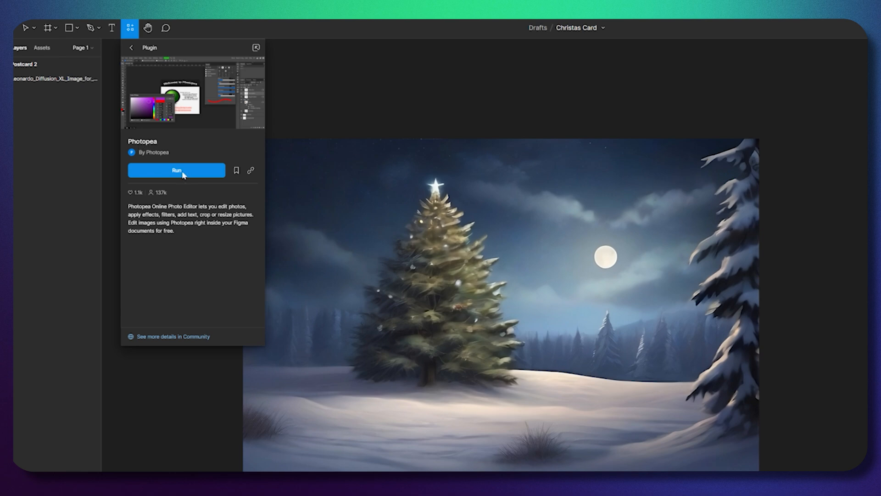
pyautogui.moveTo(175, 170)
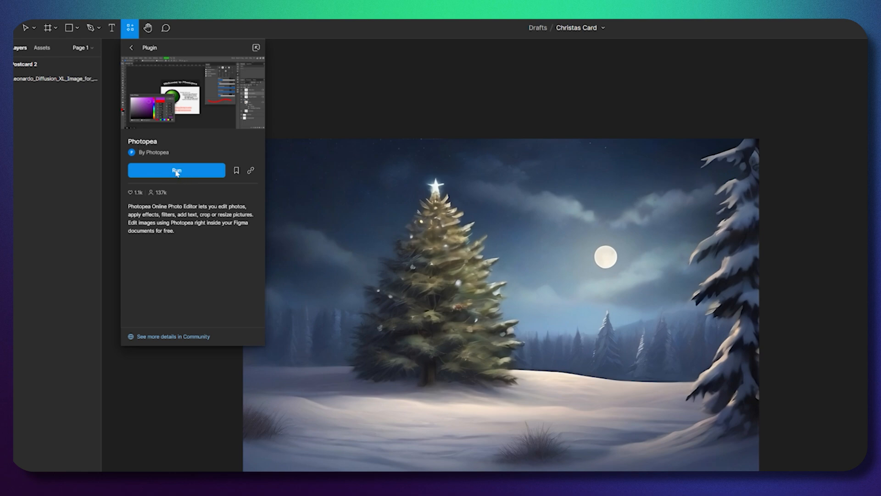
pyautogui.click(176, 170)
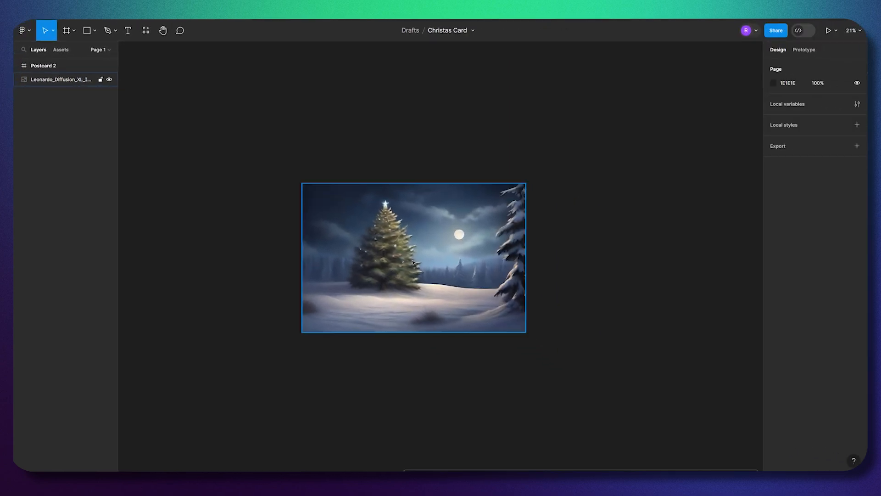
# Select the Christmas tree image and launch Photopea on it.
pyautogui.click(413, 257)
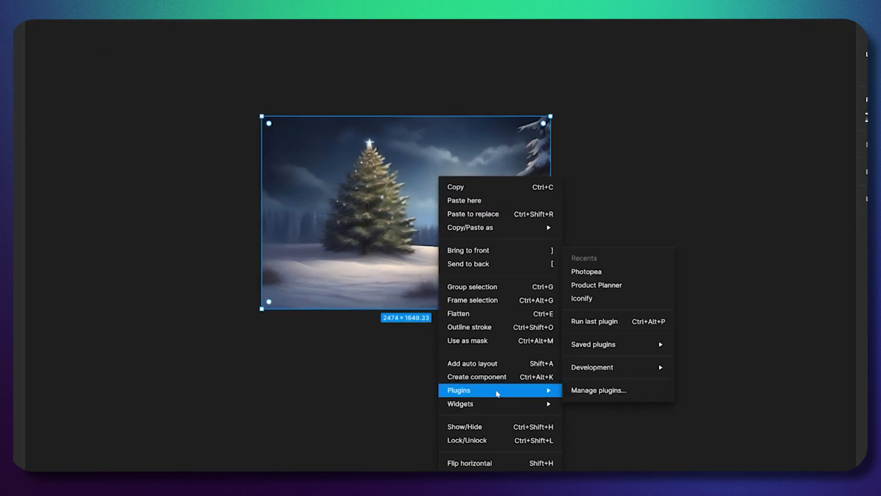
pyautogui.click(587, 271)
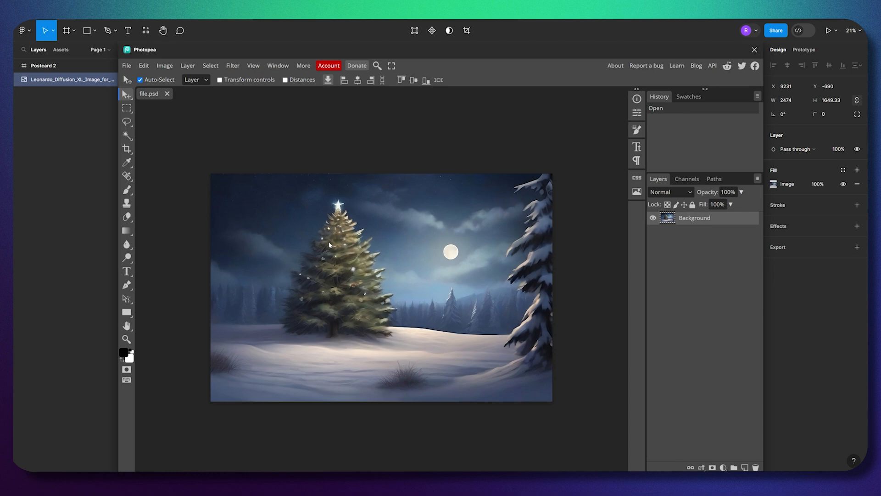
pyautogui.moveTo(259, 195)
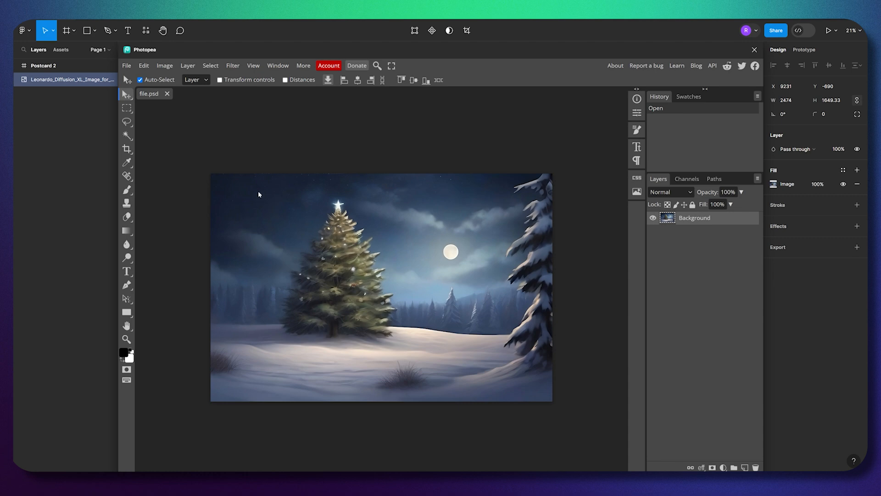
pyautogui.moveTo(127, 66)
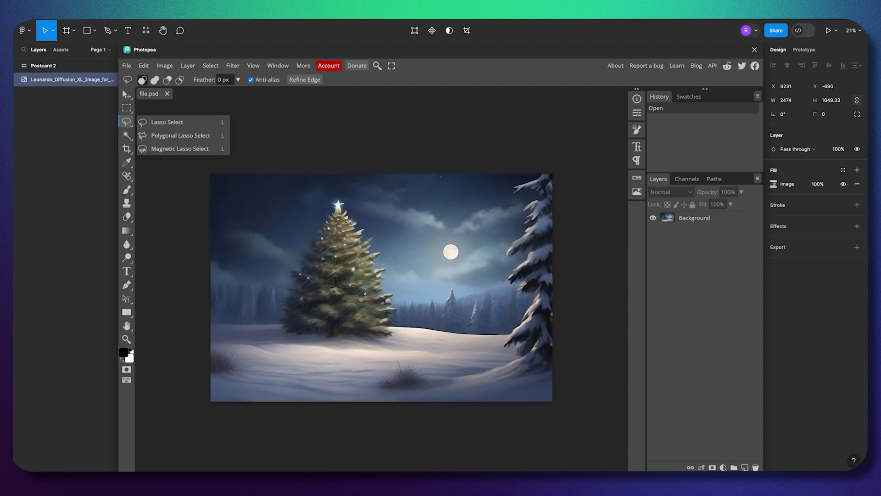
pyautogui.moveTo(327, 210)
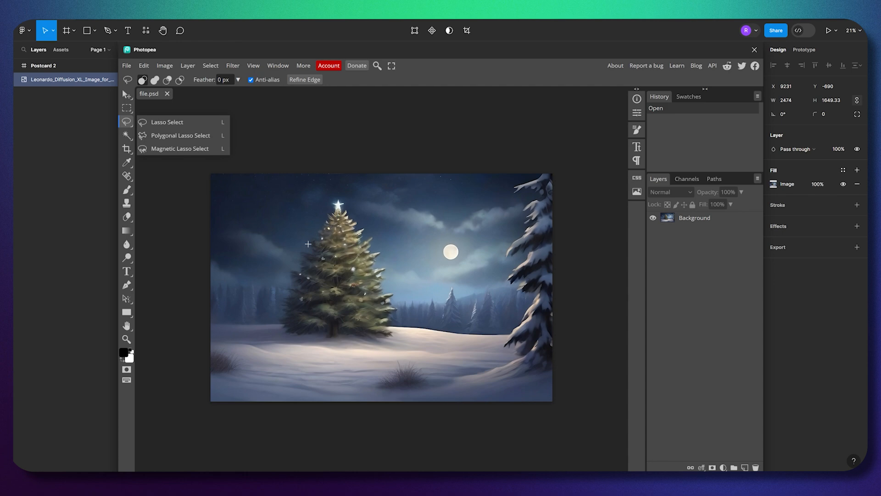
pyautogui.moveTo(127, 135)
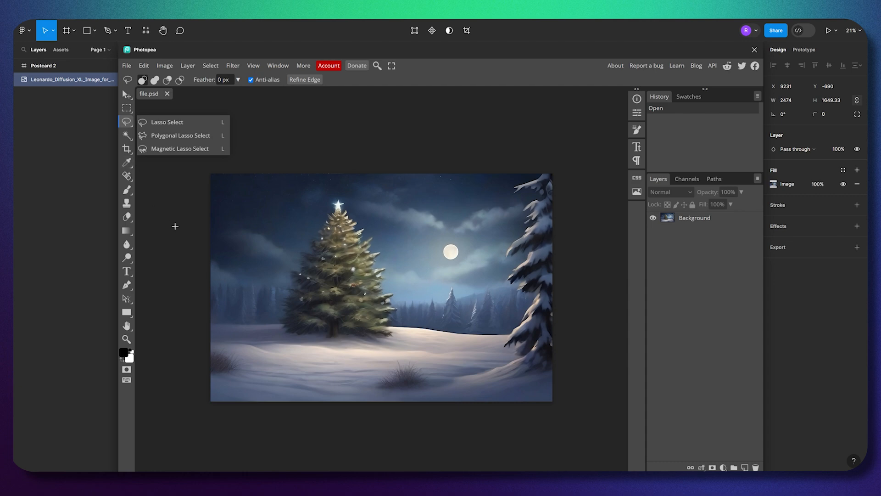
pyautogui.moveTo(175, 218)
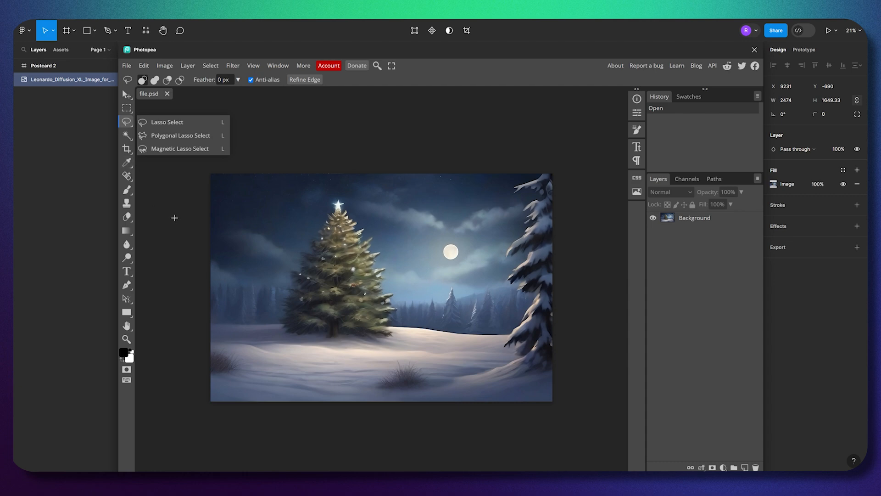
pyautogui.click(127, 65)
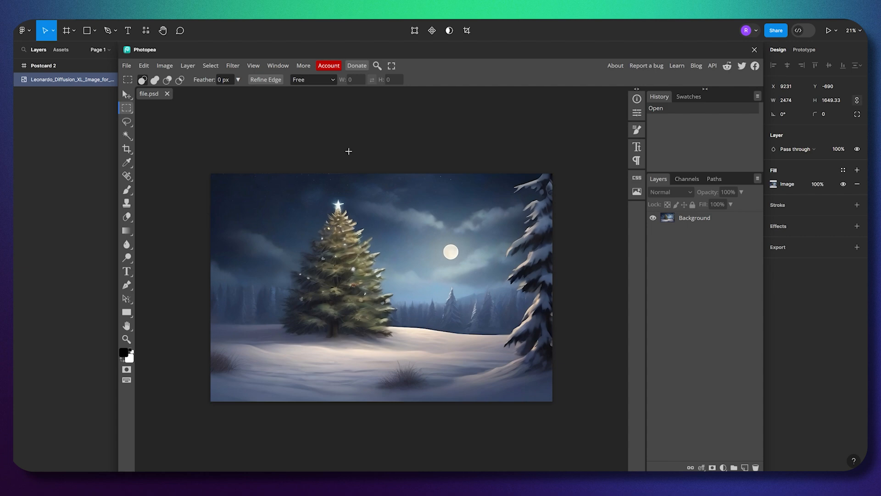
# Switch to the freehand Lasso Select tool from the lasso flyout.
pyautogui.click(127, 122)
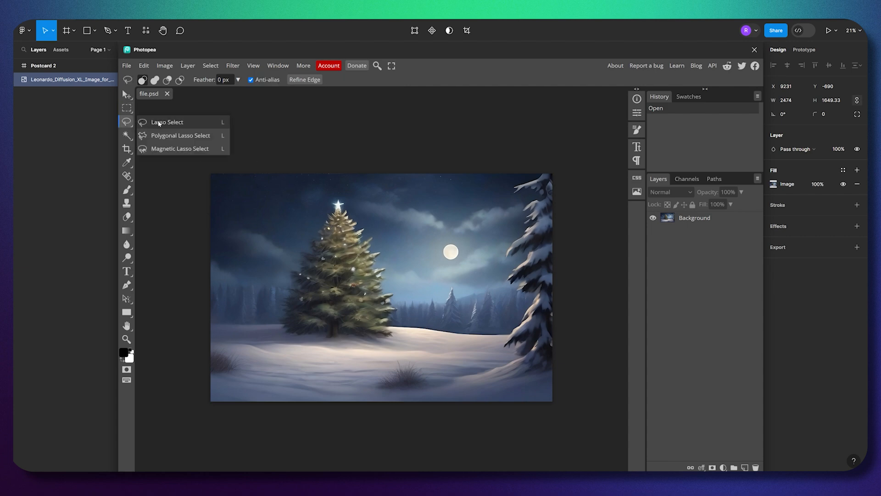
pyautogui.click(166, 123)
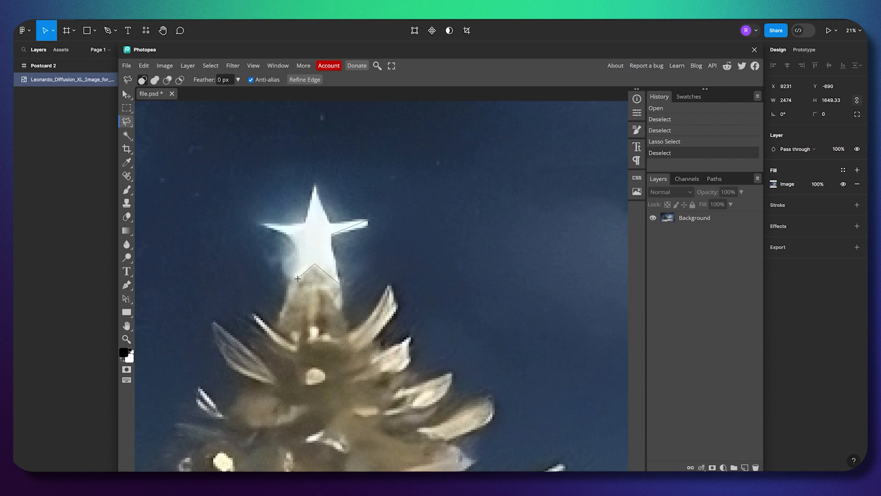
pyautogui.moveTo(299, 242)
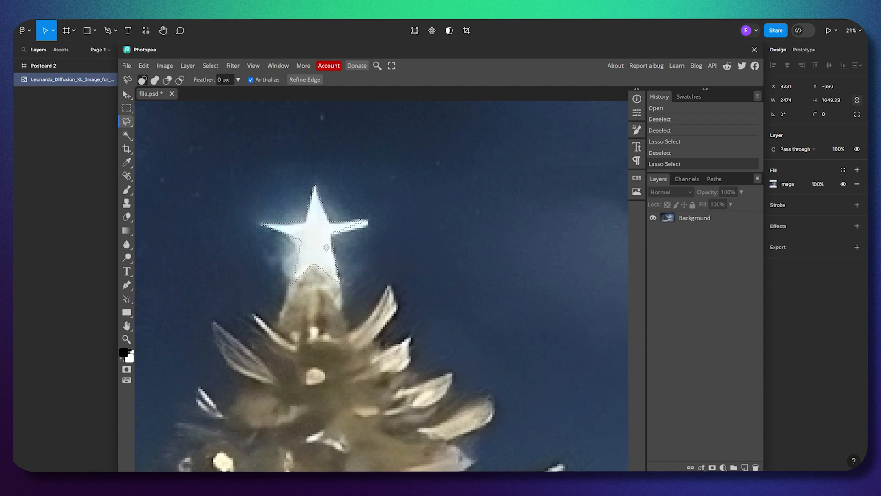
# Copy the selected star to a new layer, then hide and remove the Background layer.
pyautogui.press('ctrl+j')
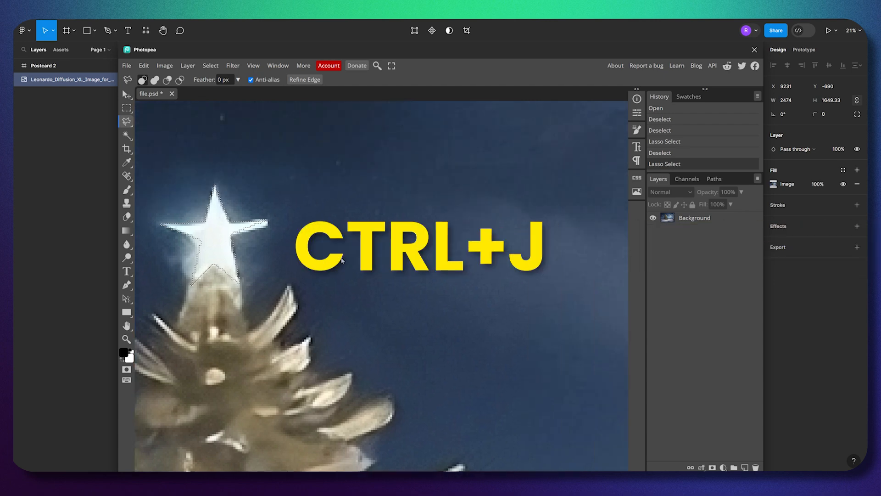
pyautogui.press('ctrl+j')
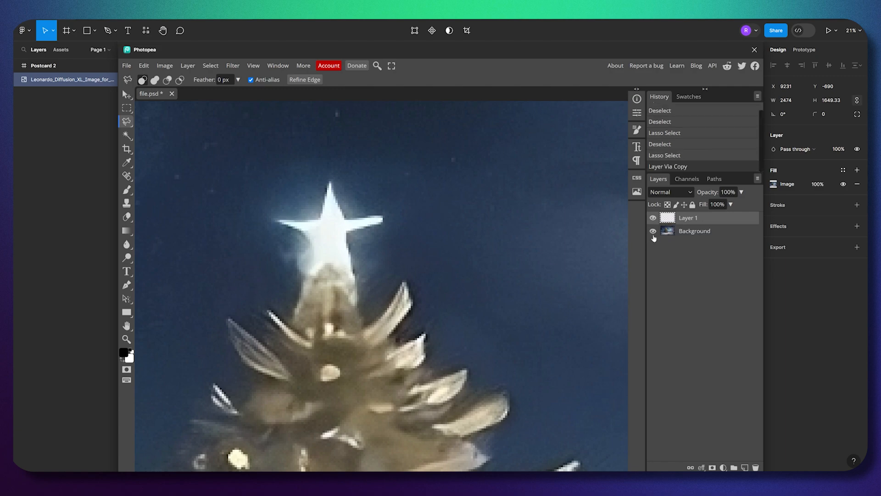
pyautogui.click(653, 231)
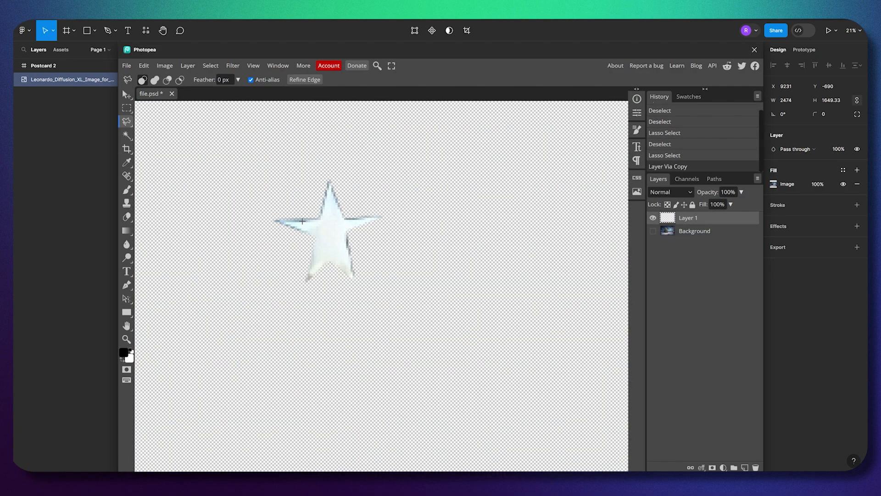
pyautogui.click(126, 95)
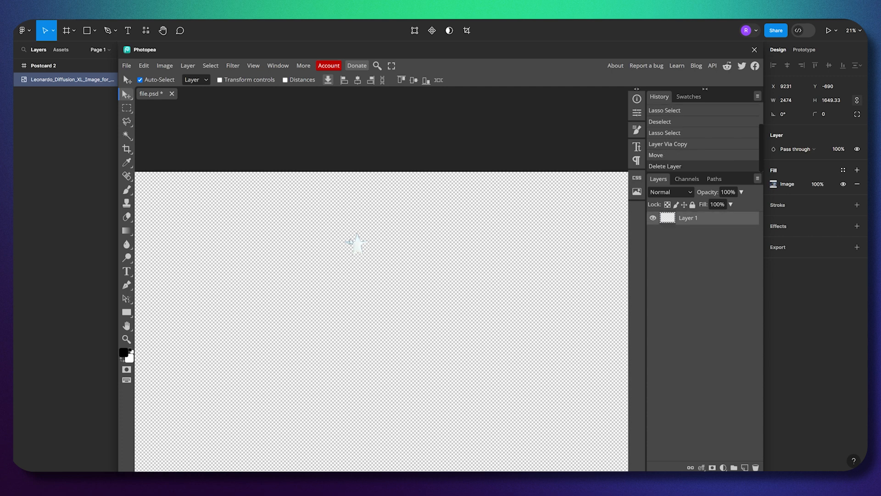
# Trim the canvas using Top Left Pixel Color on all sides, then save.
pyautogui.click(164, 65)
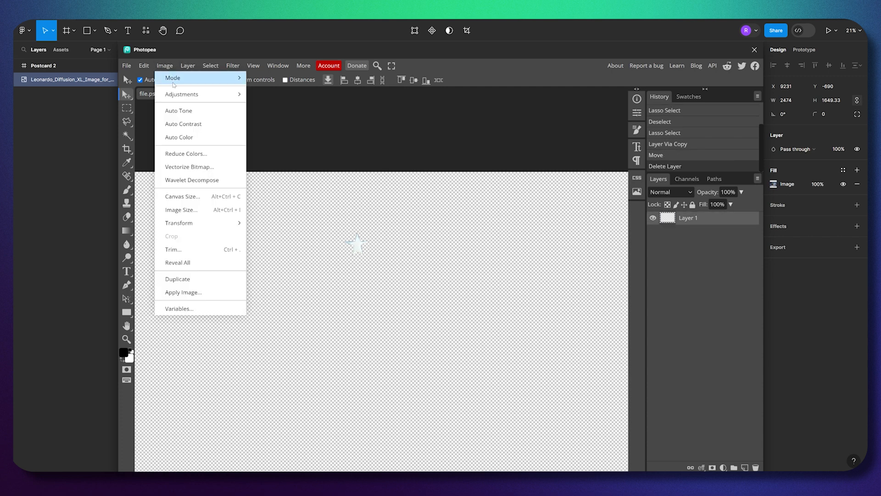
pyautogui.click(173, 248)
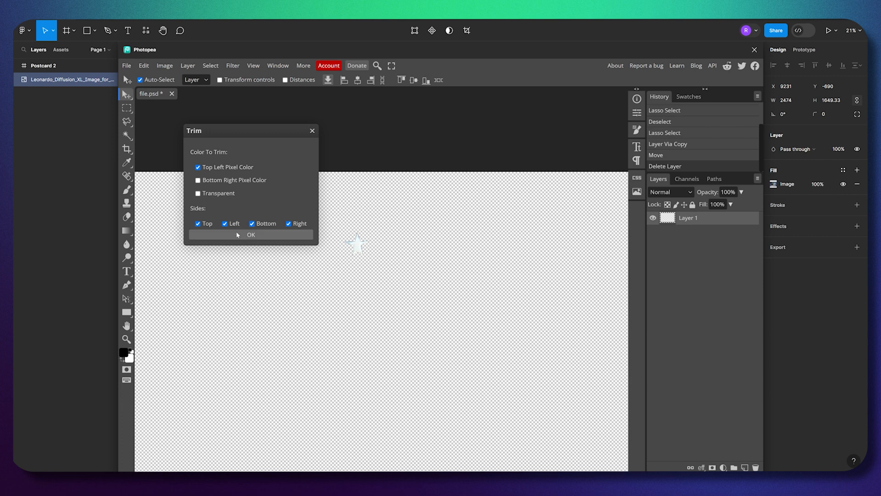
pyautogui.click(250, 234)
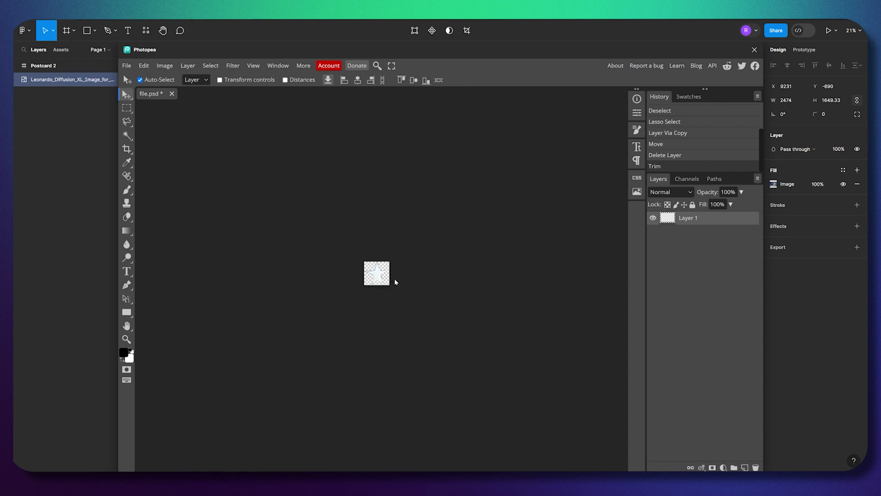
pyautogui.press('ctrl+s')
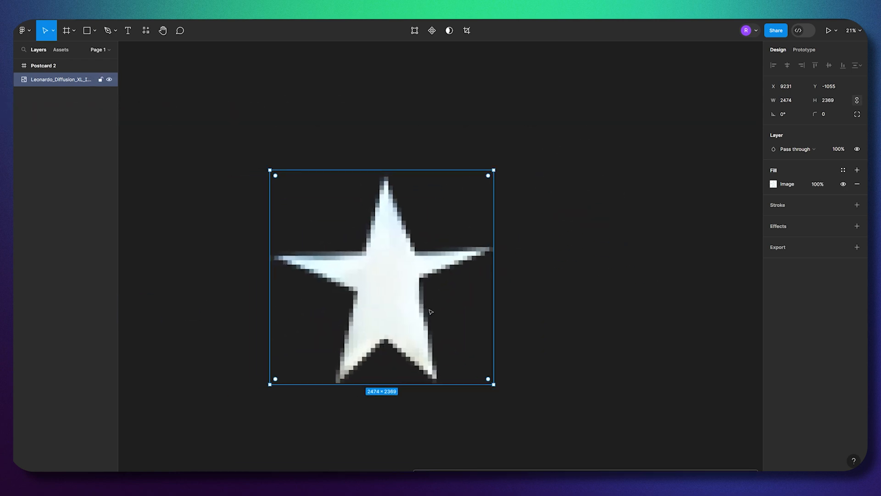
pyautogui.moveTo(403, 302)
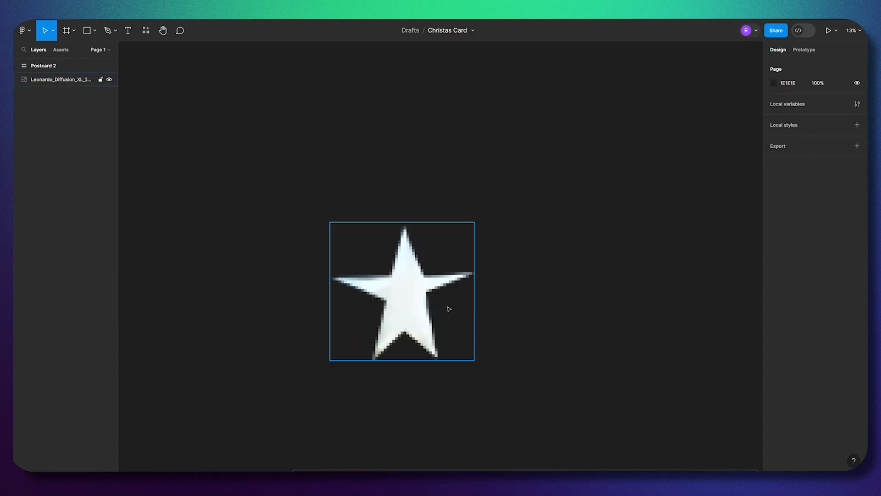
# Resize the cut-out star image to 670 × 641 via its context menu.
pyautogui.rightClick(402, 291)
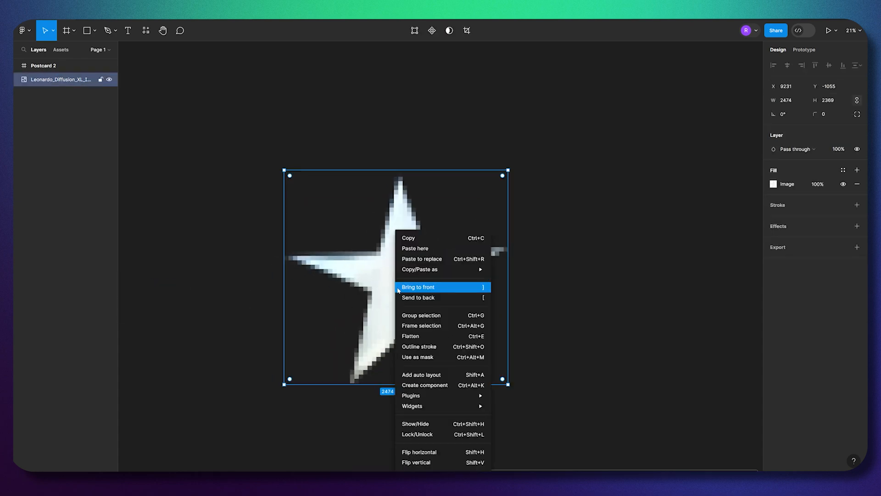
pyautogui.click(417, 287)
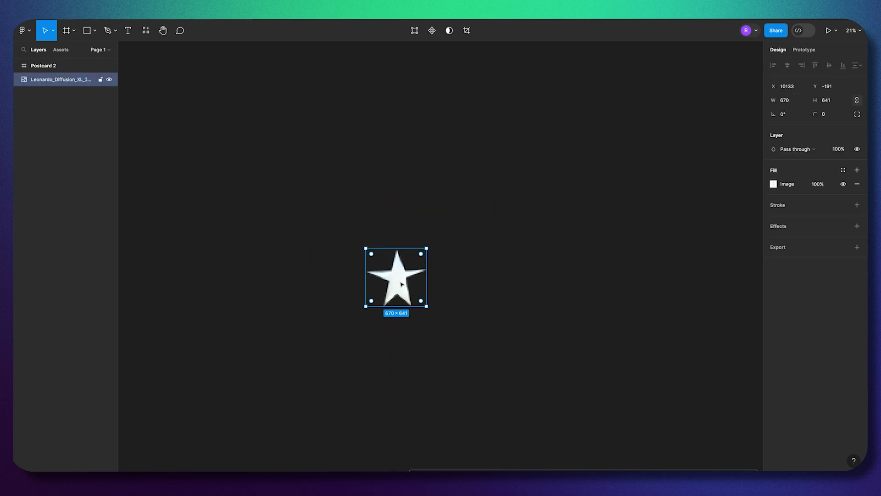
pyautogui.click(405, 337)
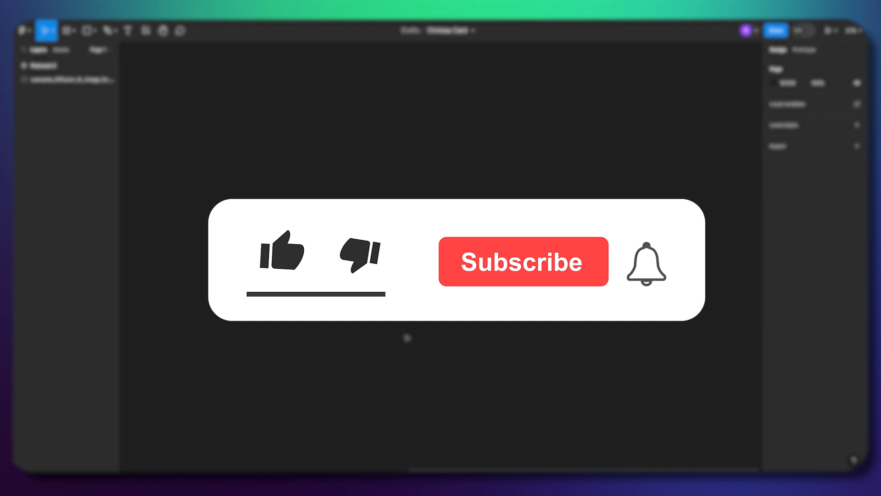
pyautogui.click(283, 253)
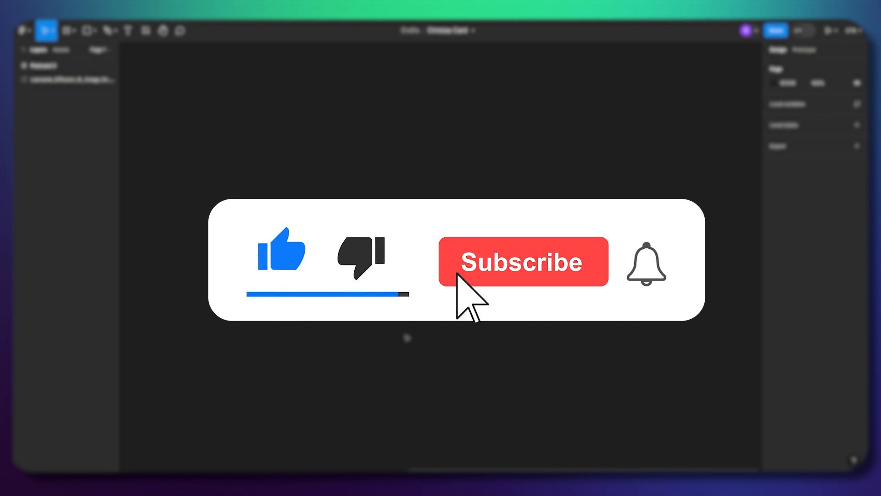
pyautogui.click(522, 260)
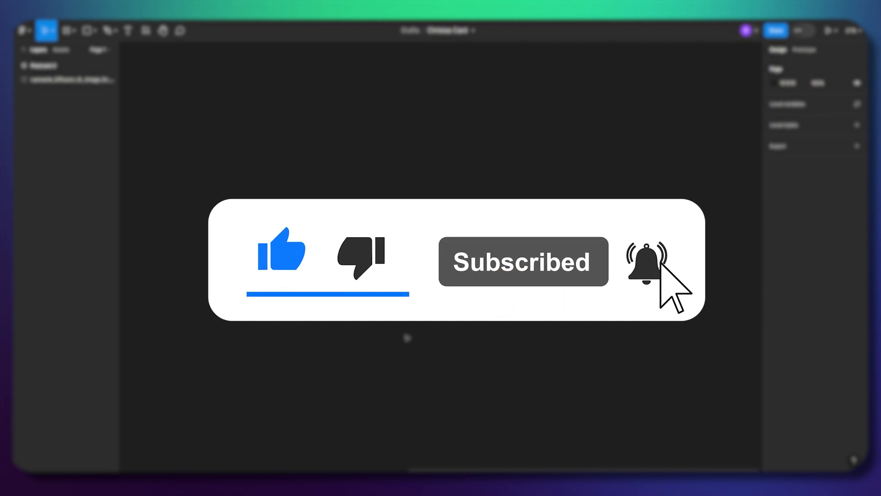